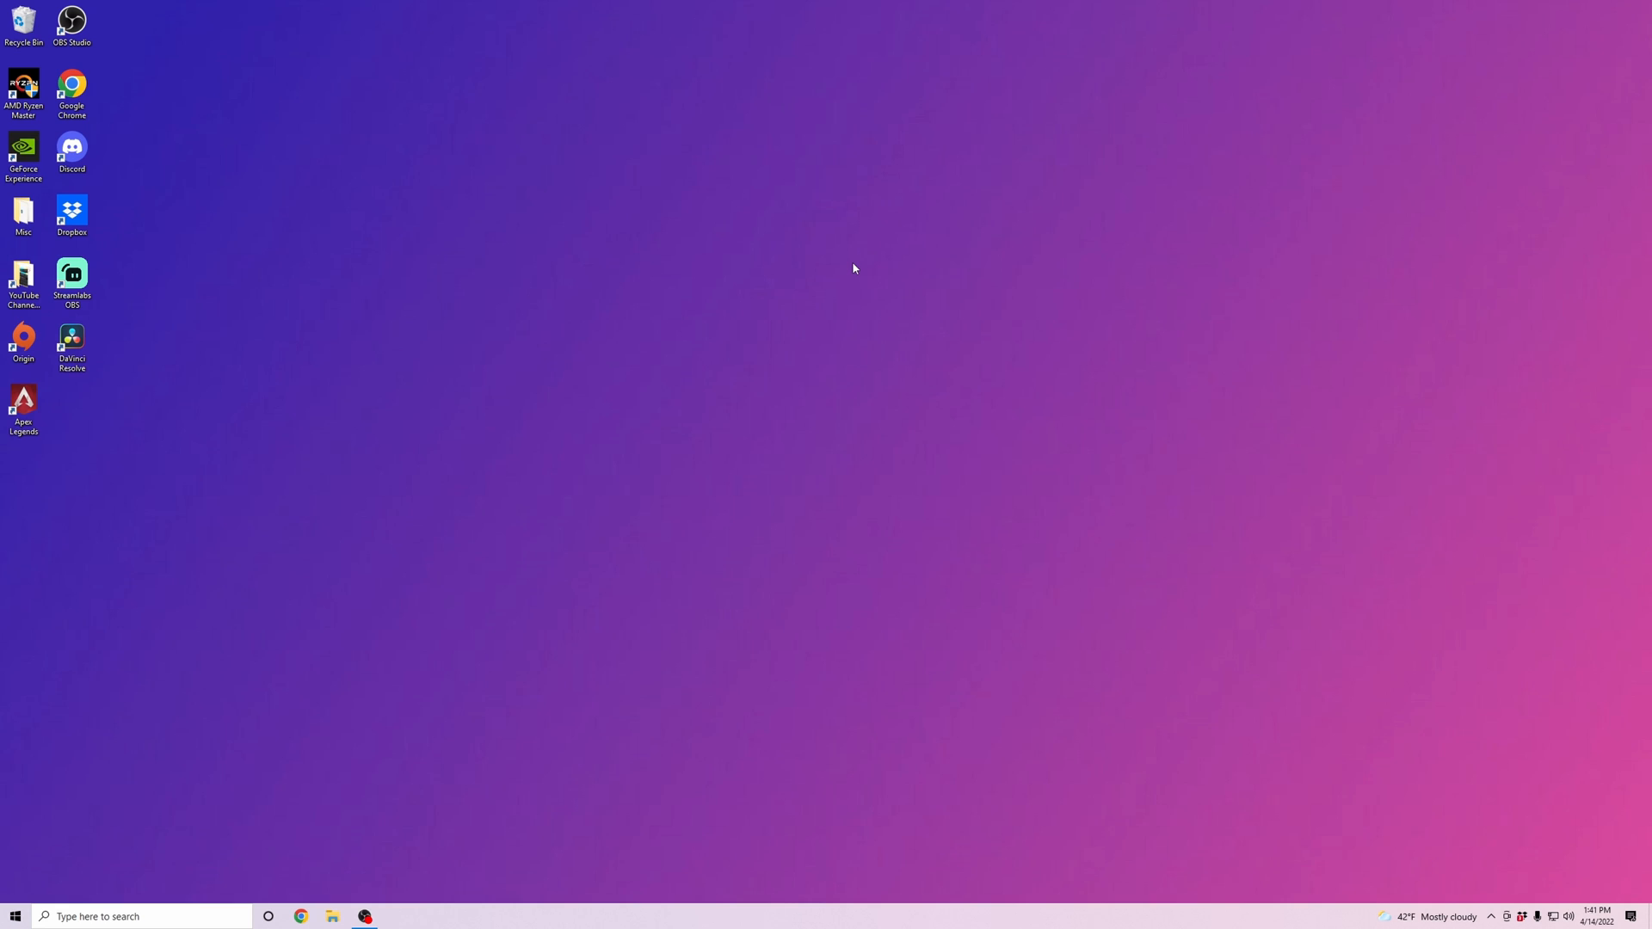
mouse_move(179, 893)
text(blue)
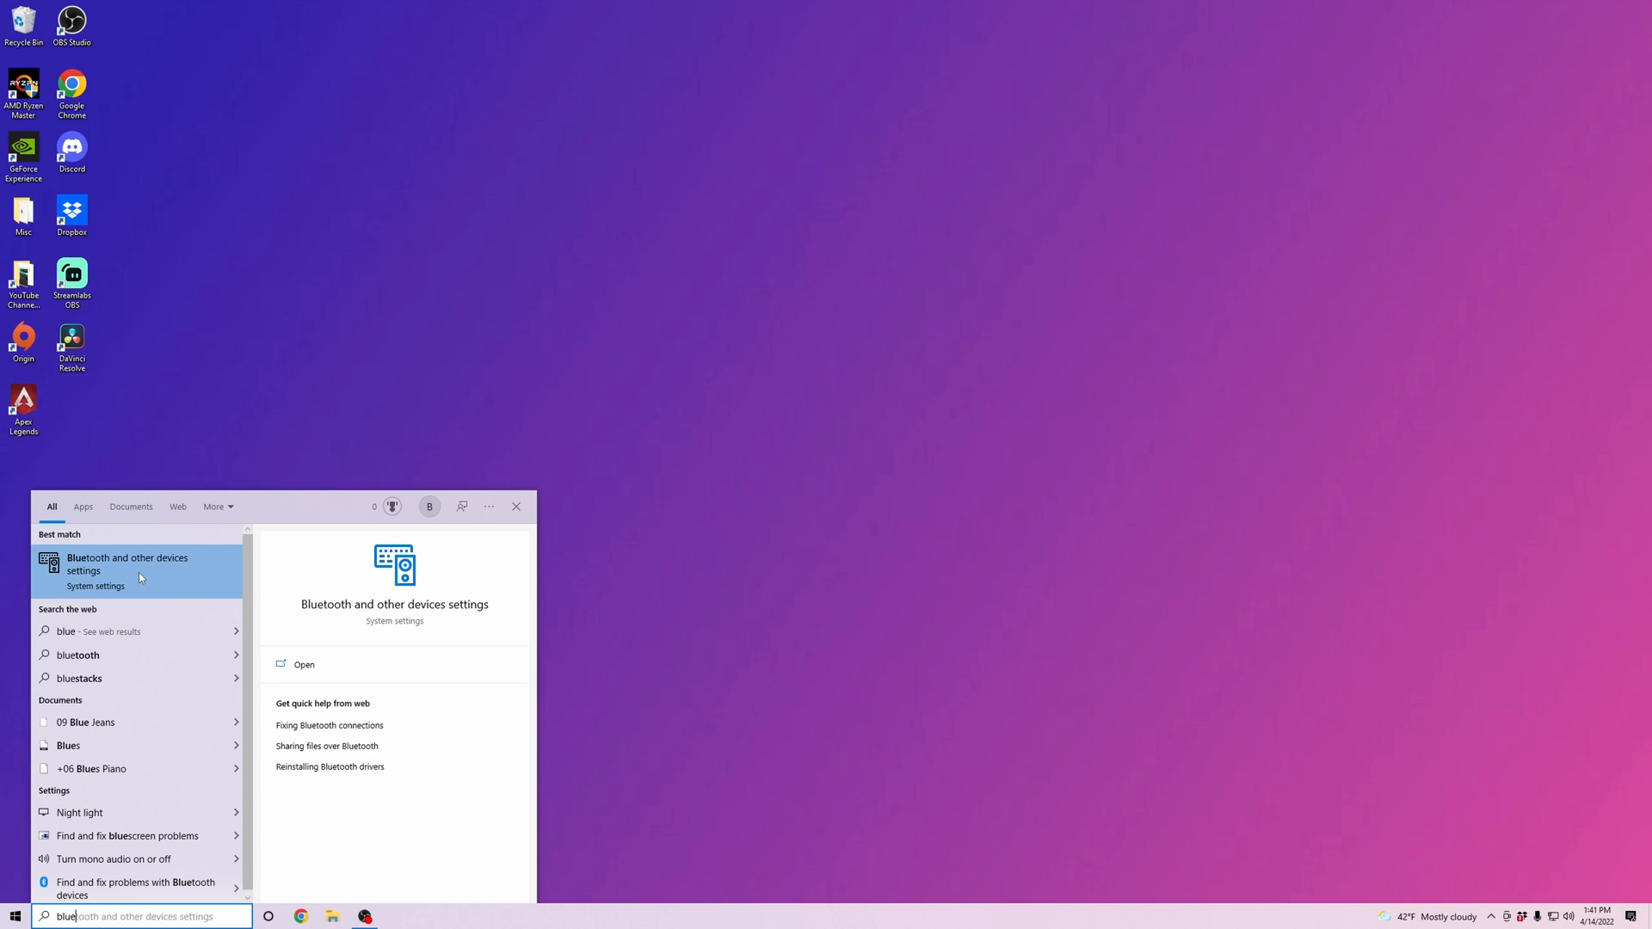
Open Bluetooth & other devices settings and start adding a Bluetooth or other device
click(126, 570)
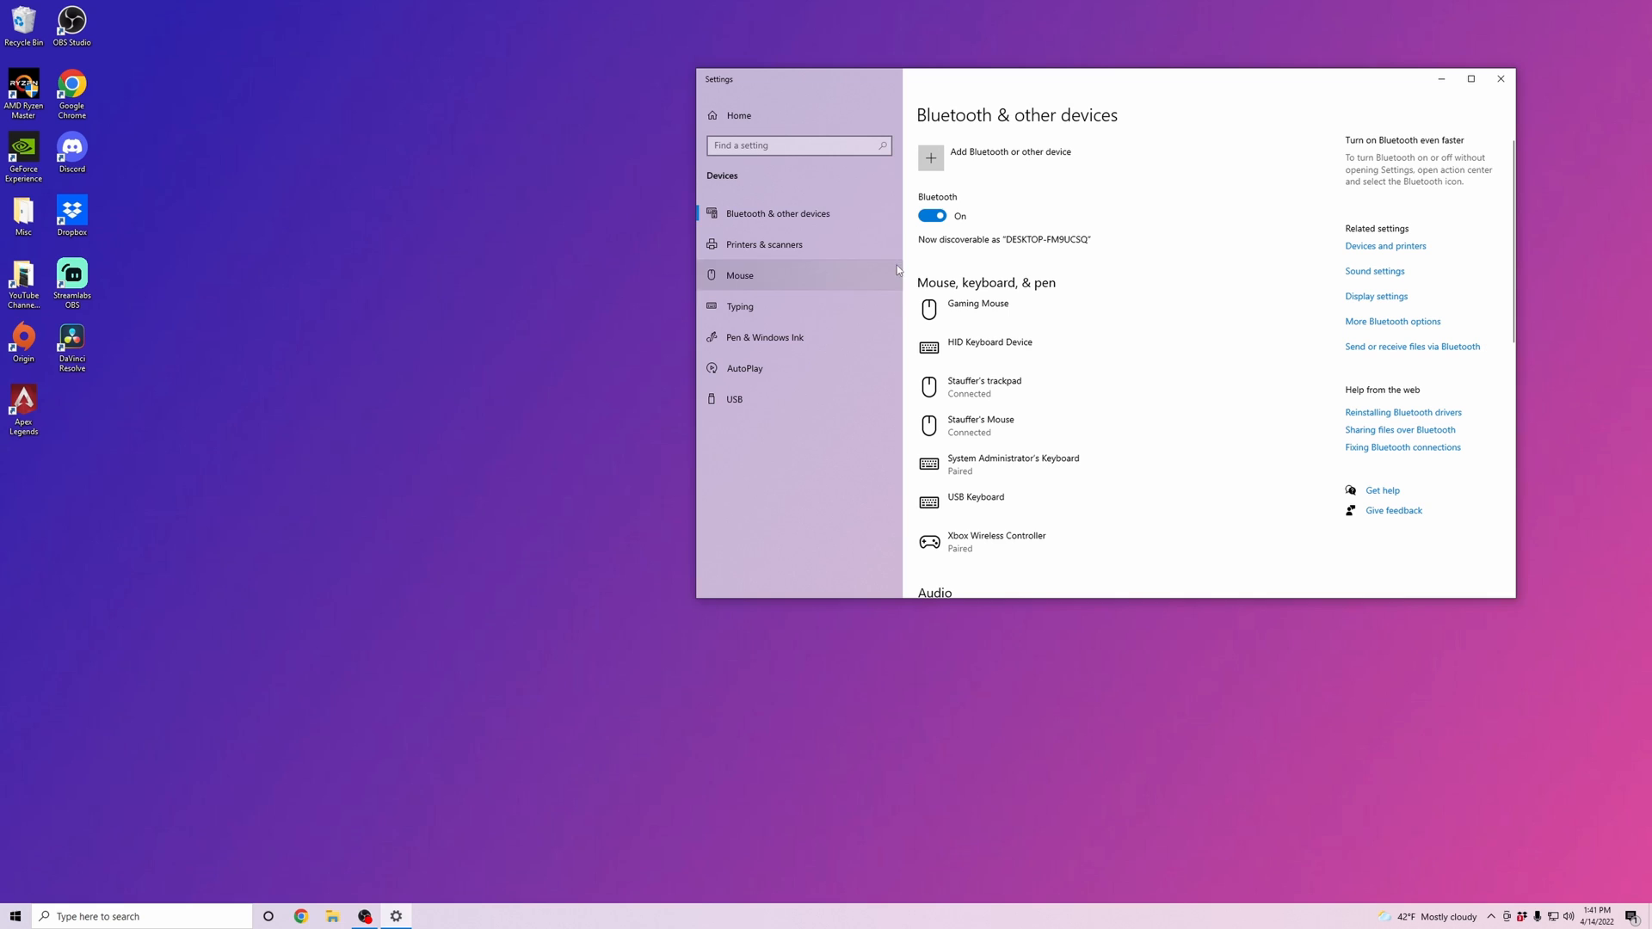
mouse_move(1071, 116)
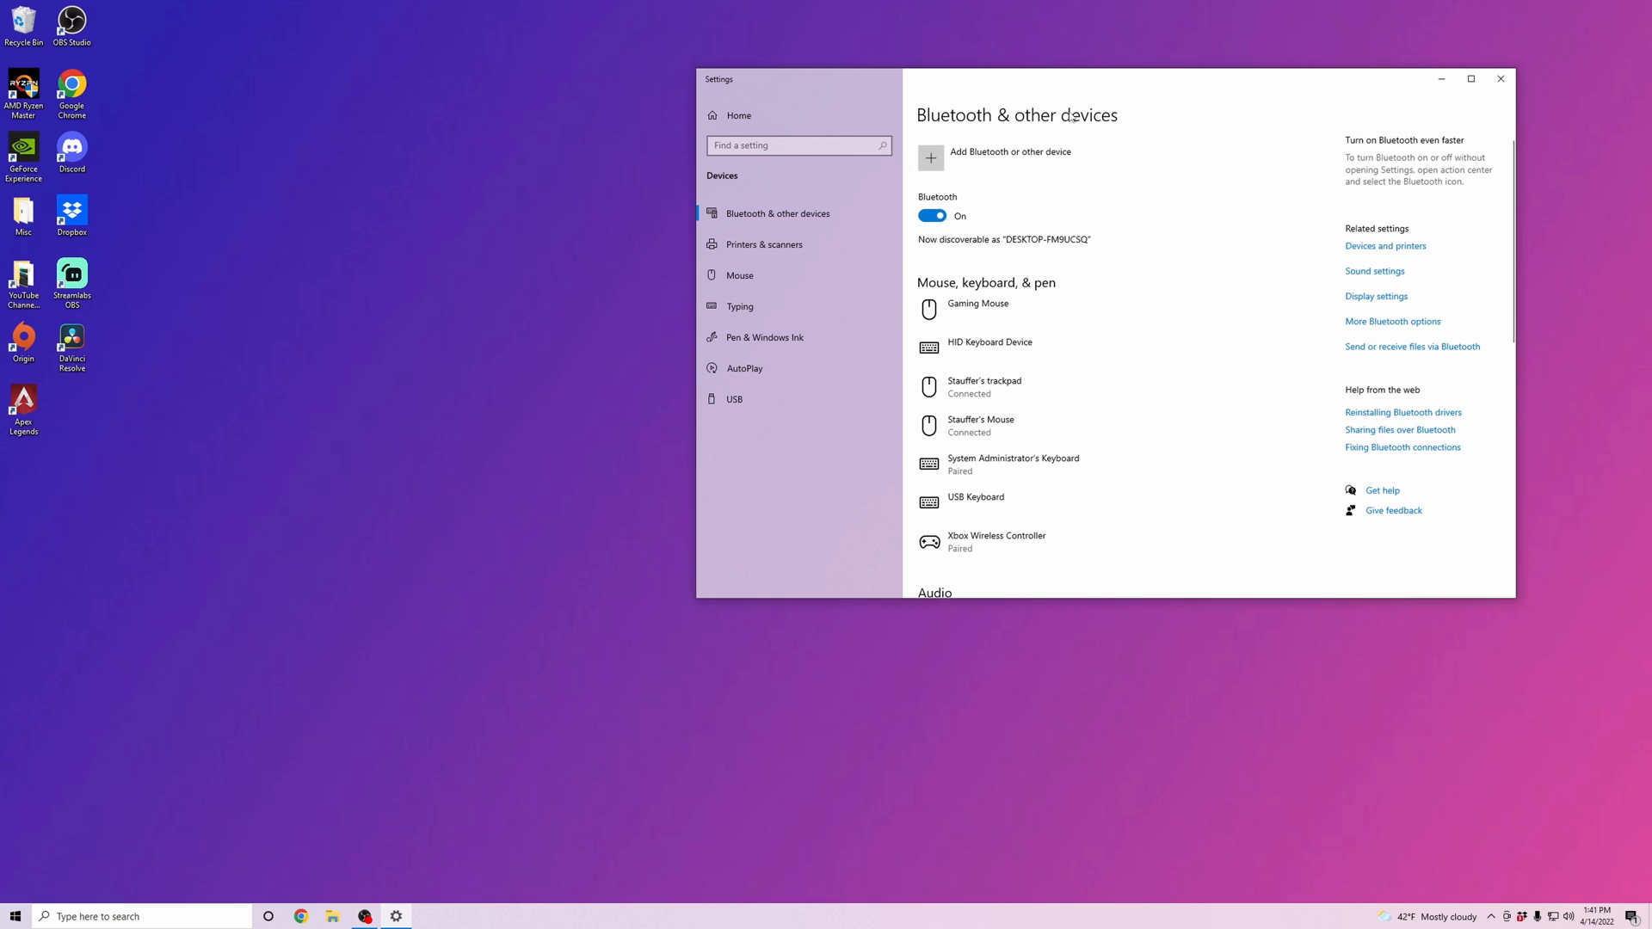
mouse_move(963, 175)
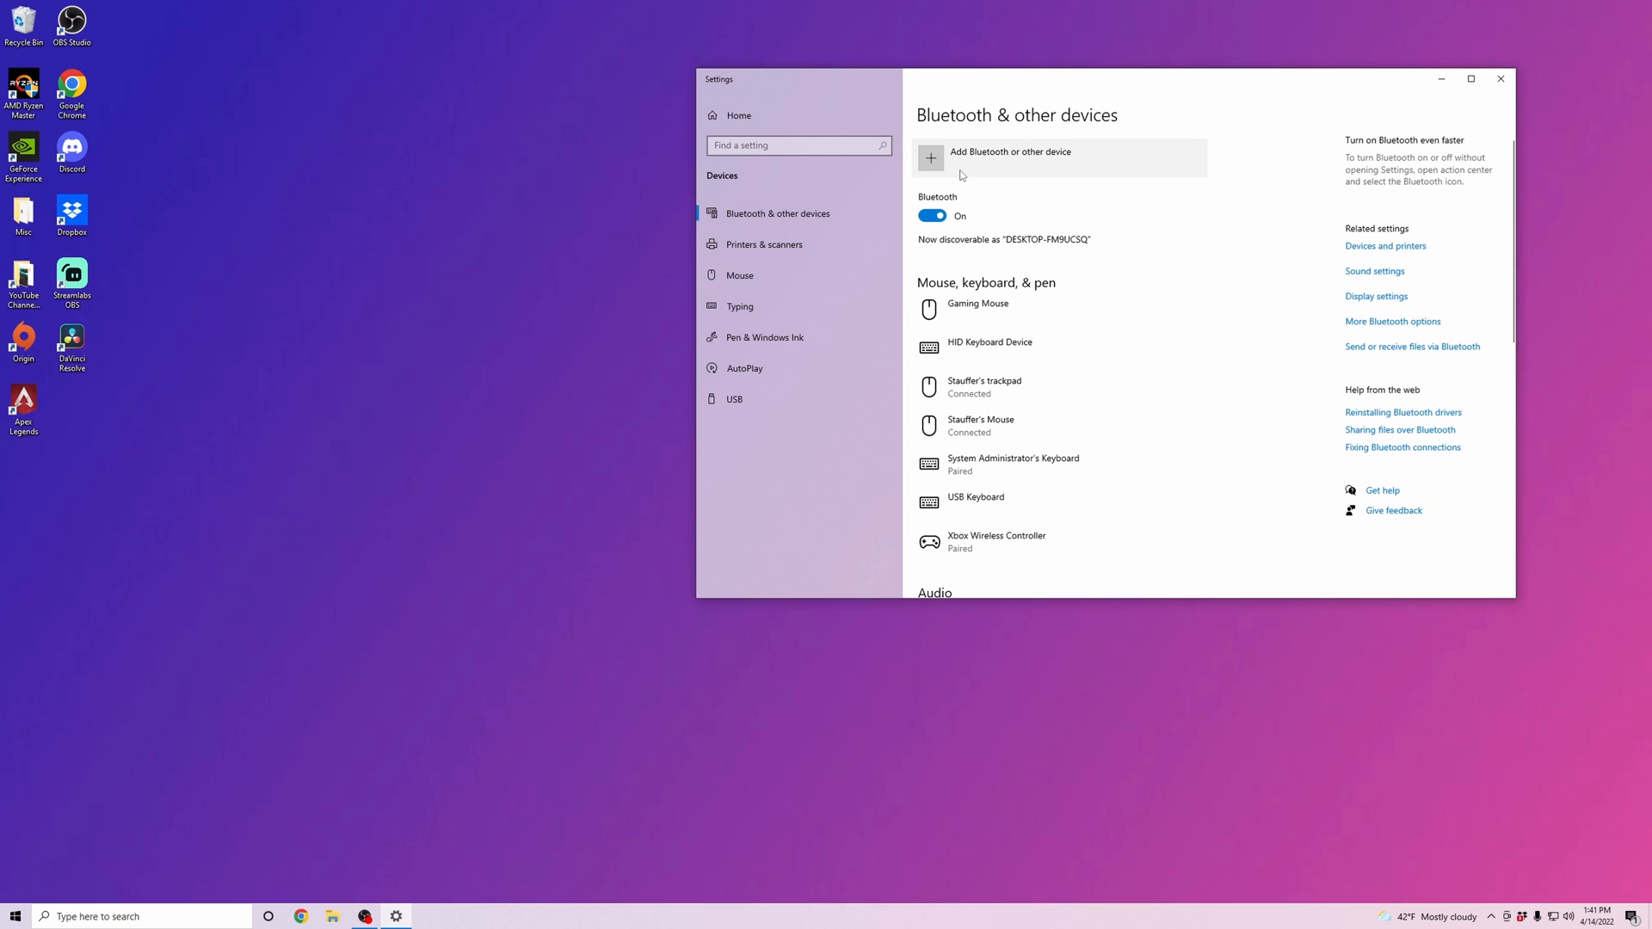
mouse_move(1009, 162)
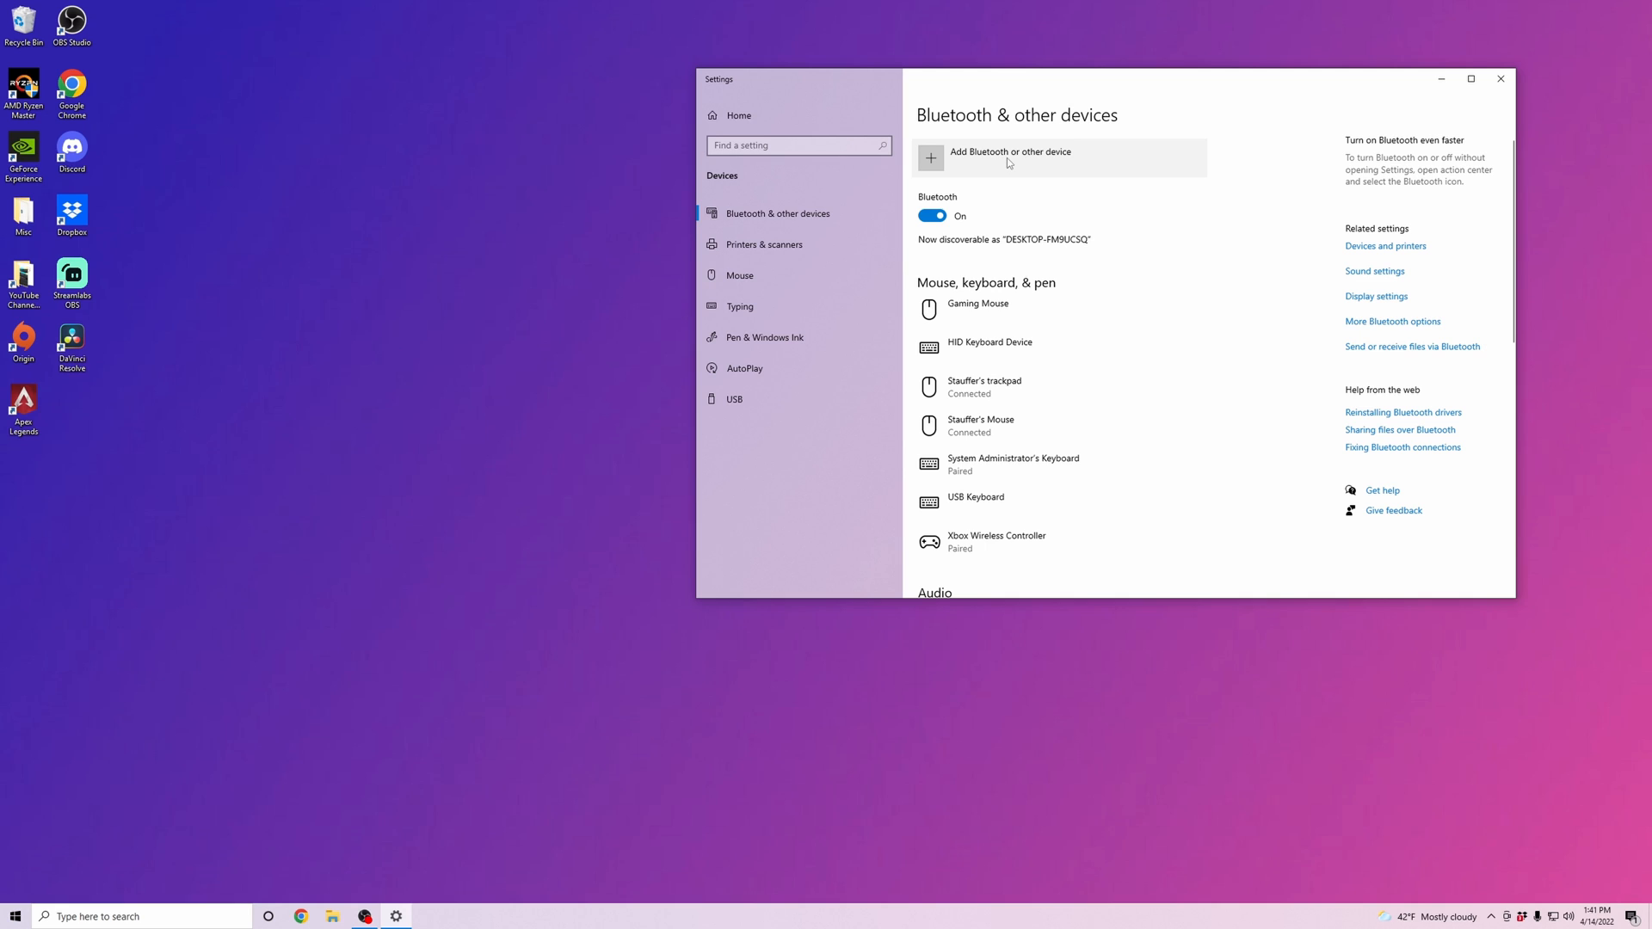
click(1010, 159)
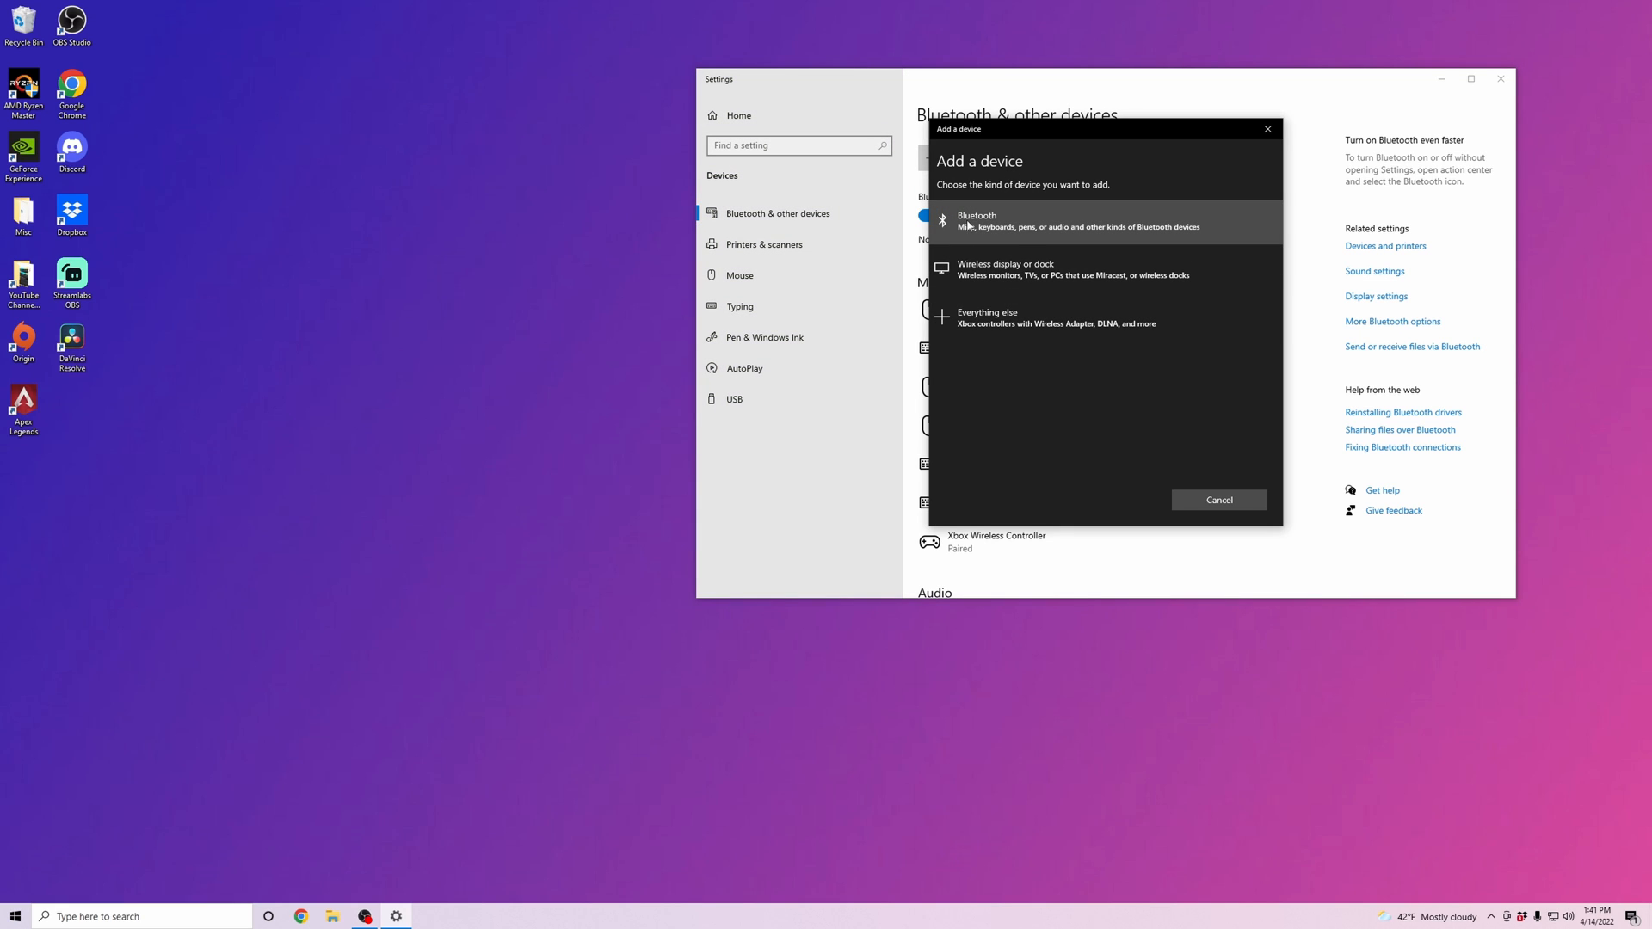
mouse_move(982, 226)
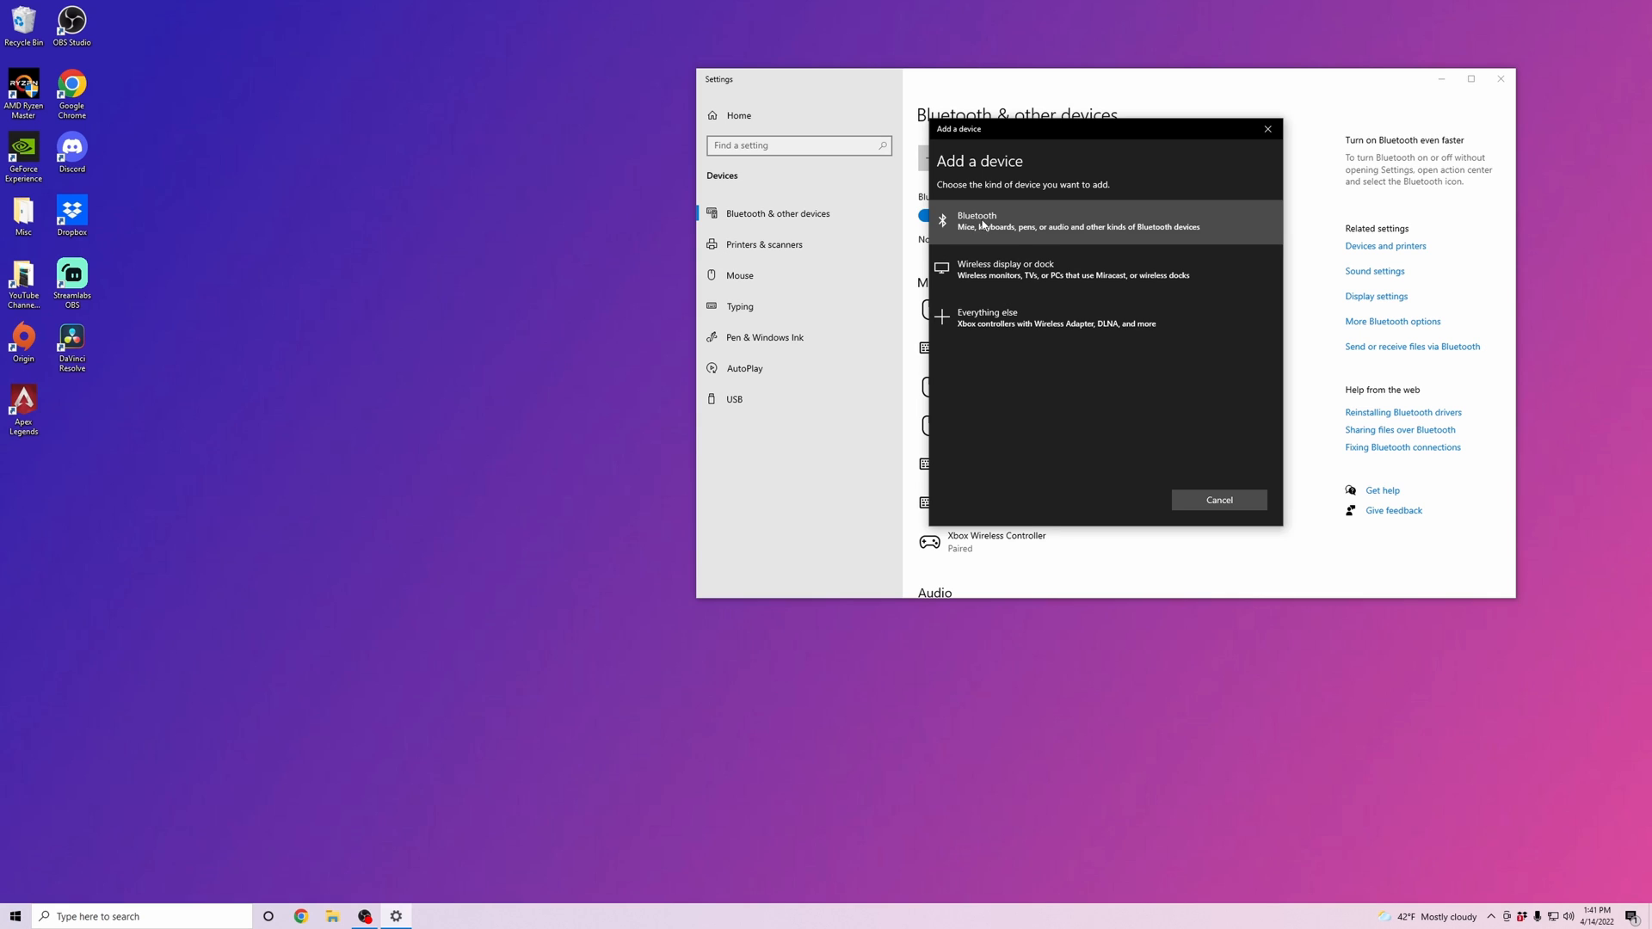
Scan for Bluetooth devices and select the AirPods Max to pair them
click(1025, 221)
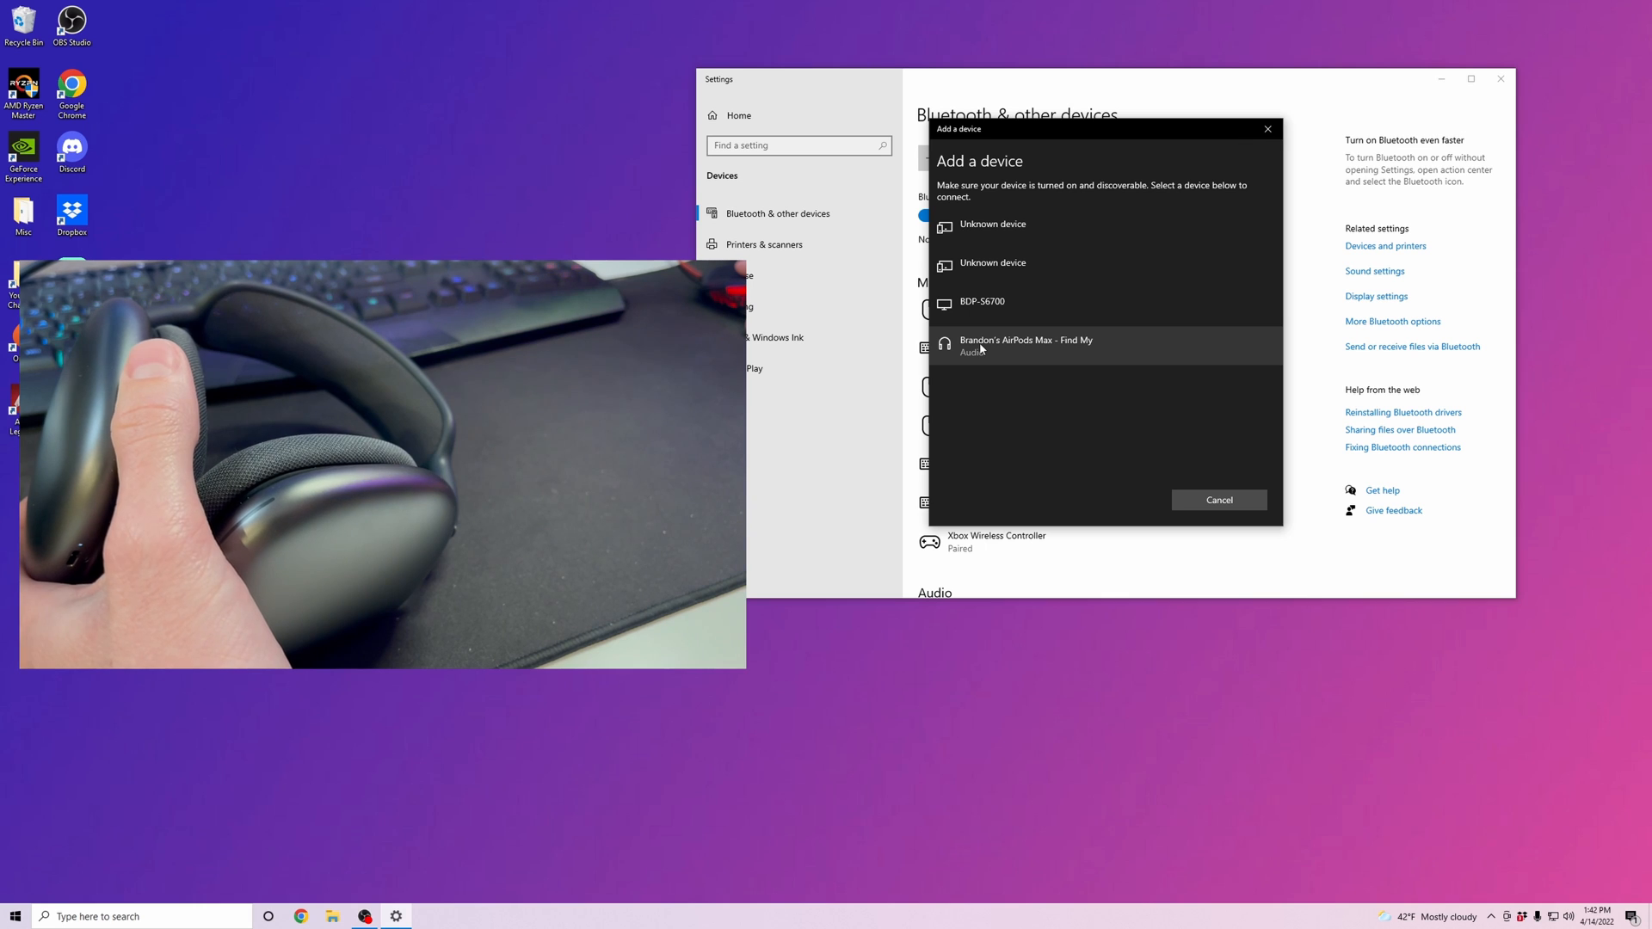
click(1025, 346)
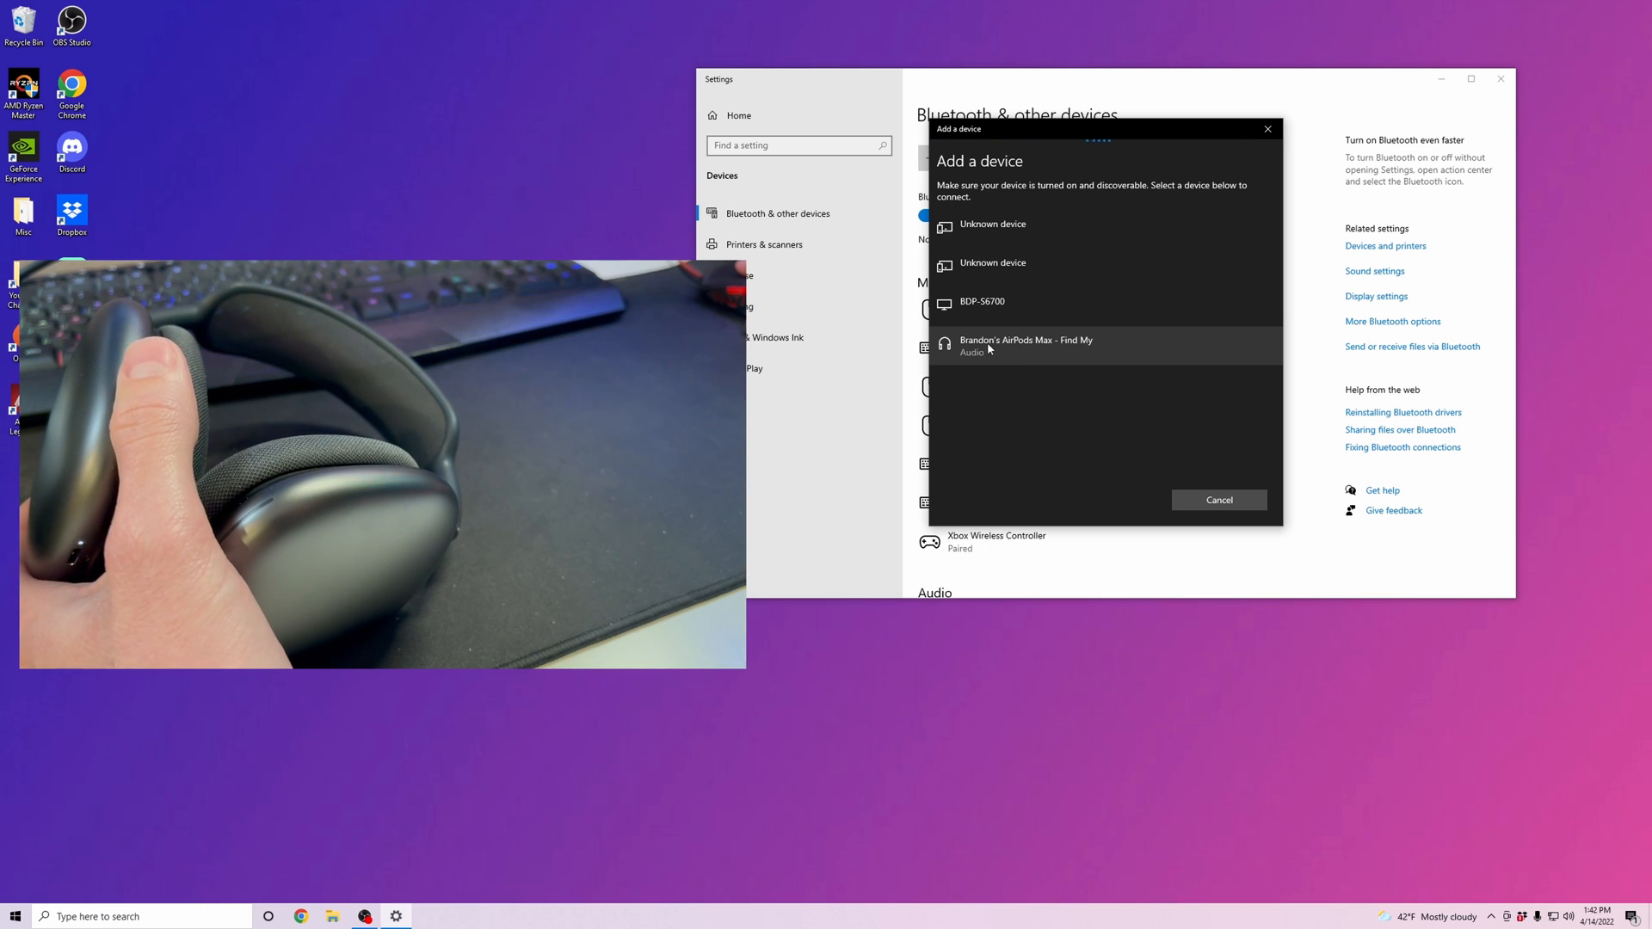
mouse_move(996, 350)
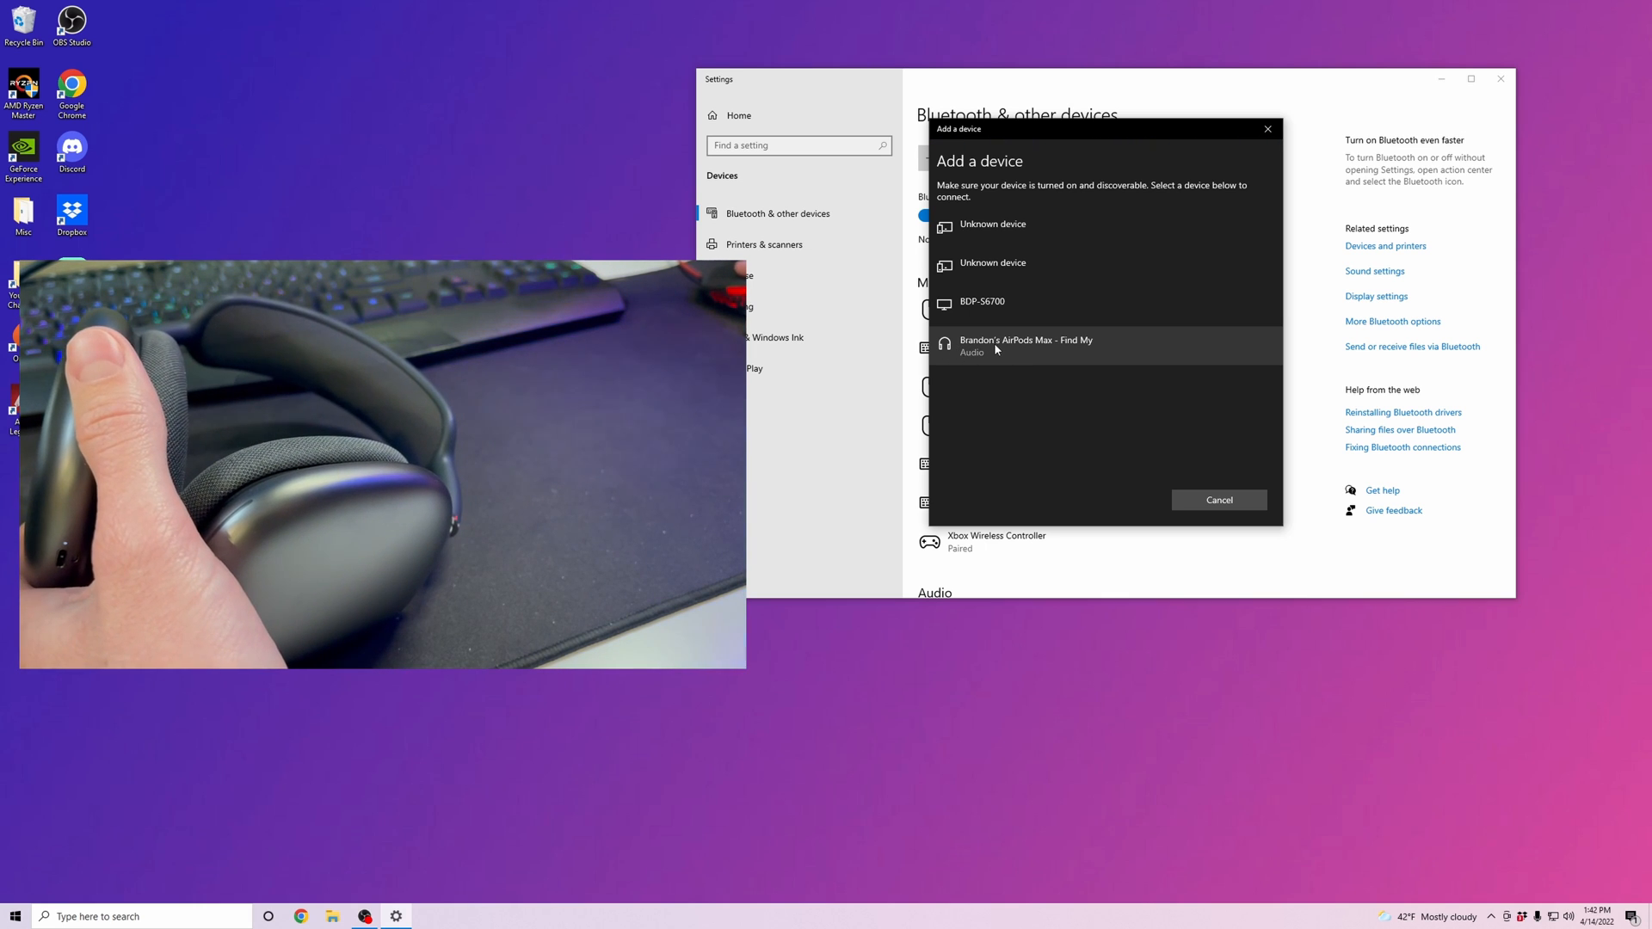
click(1025, 346)
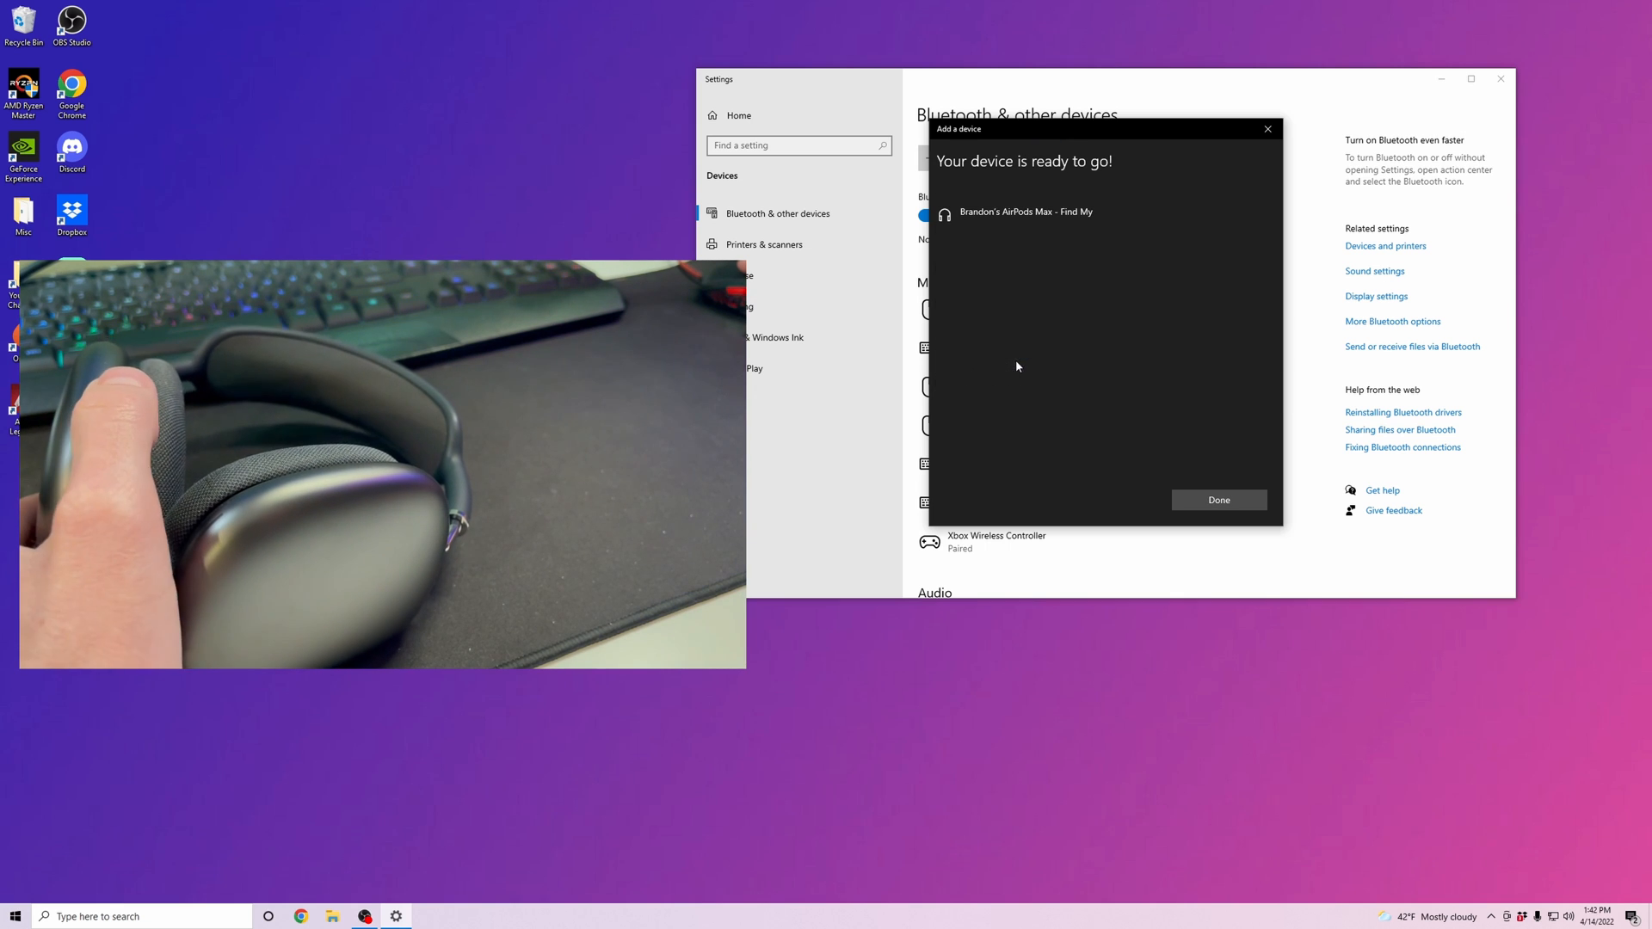